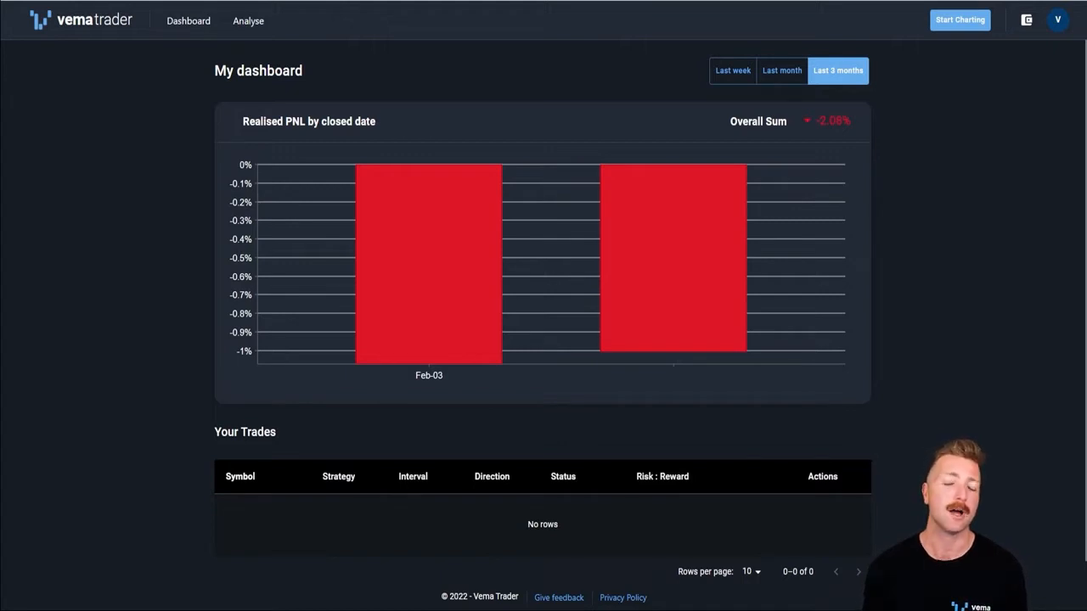
pyautogui.moveTo(794, 403)
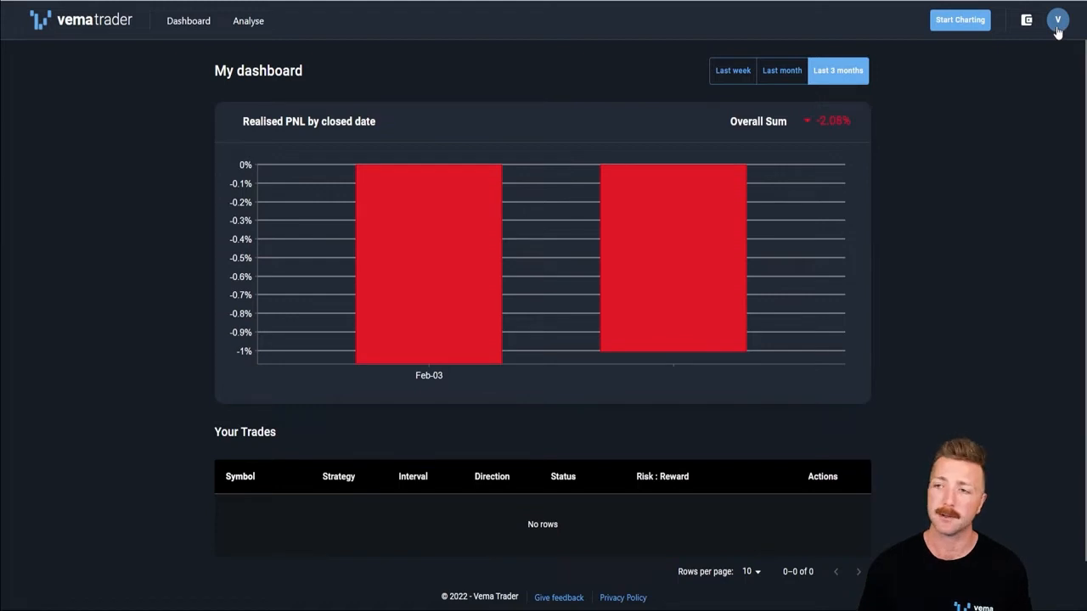
# Step: Show Vema Trader's API KEYS settings, then switch to the logged-in FTX site
pyautogui.click(1057, 20)
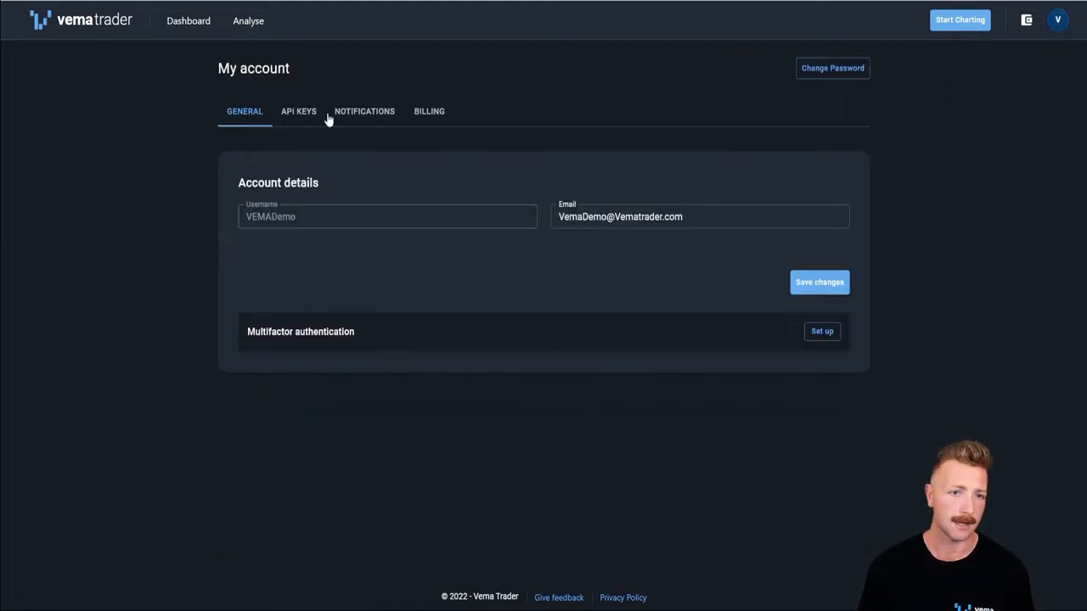
pyautogui.click(298, 112)
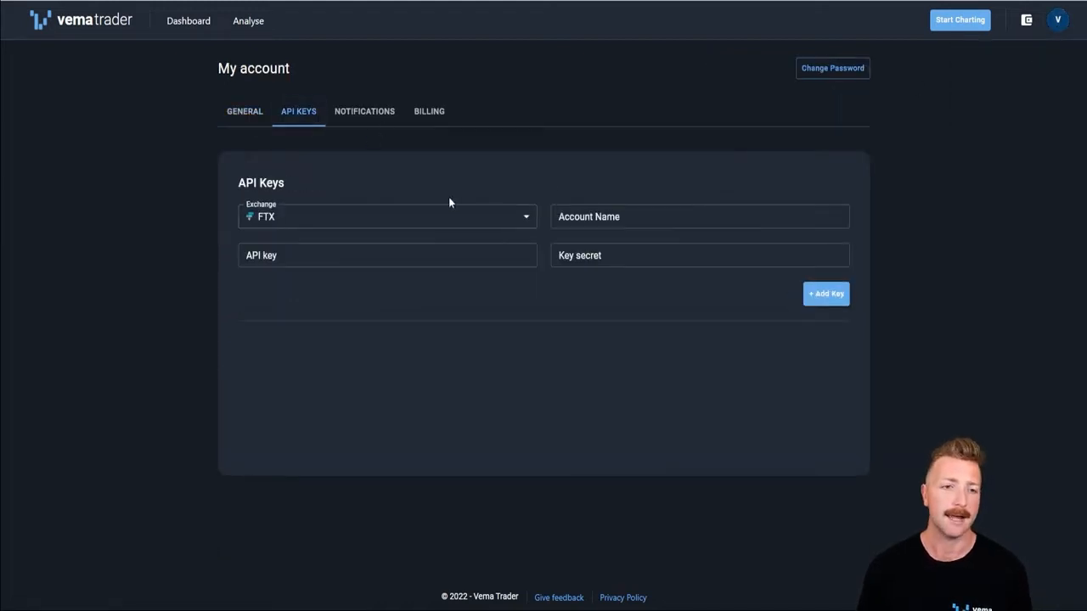
pyautogui.click(387, 217)
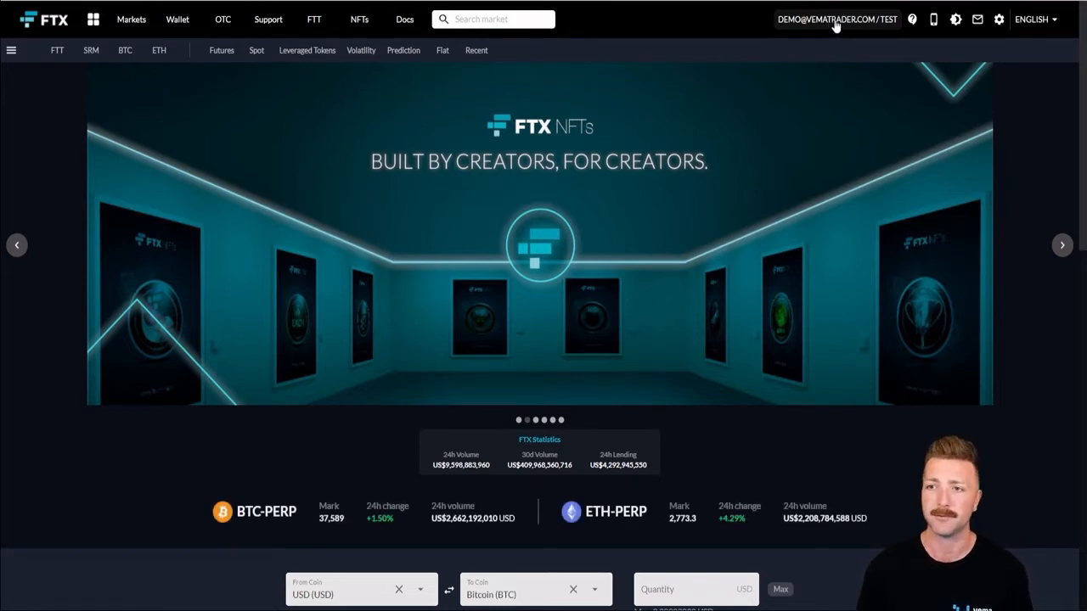
# Step: Switch the active FTX subaccount from Test to VEMATrader on the Subaccounts page
pyautogui.click(836, 19)
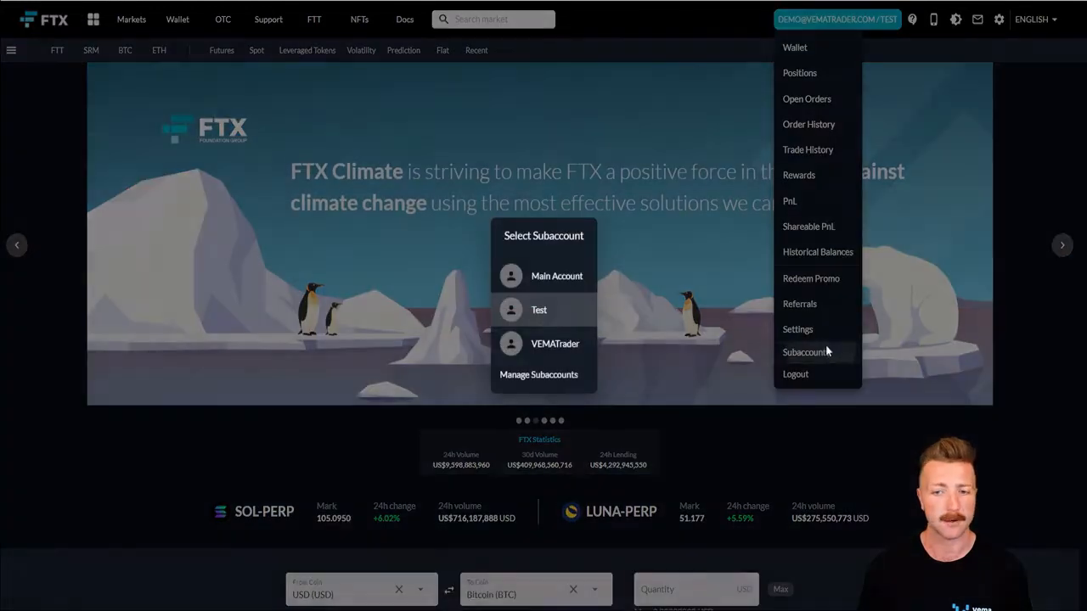
pyautogui.click(804, 351)
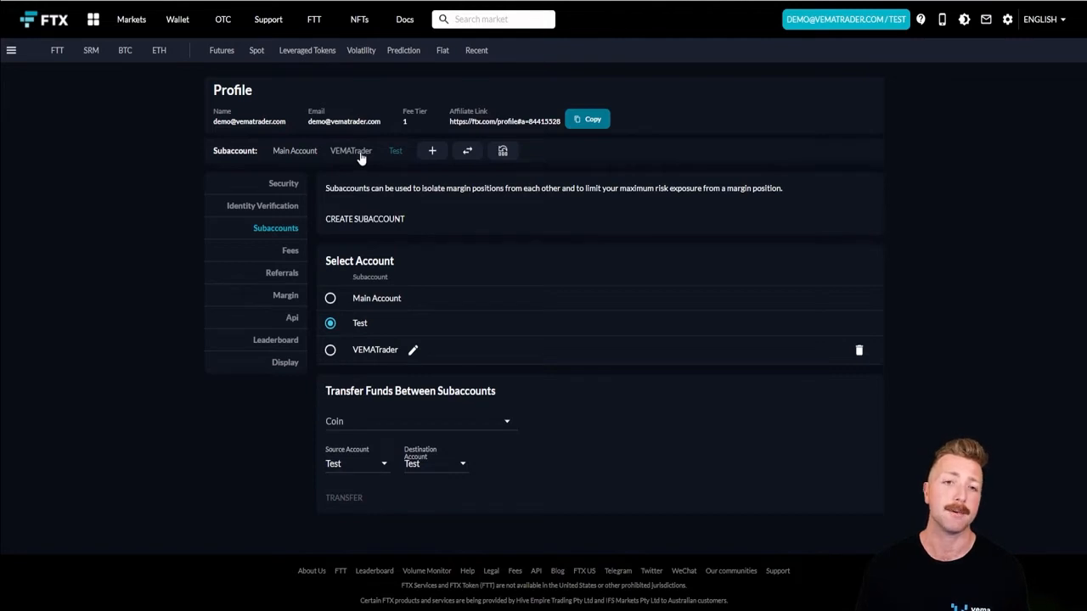
pyautogui.moveTo(394, 160)
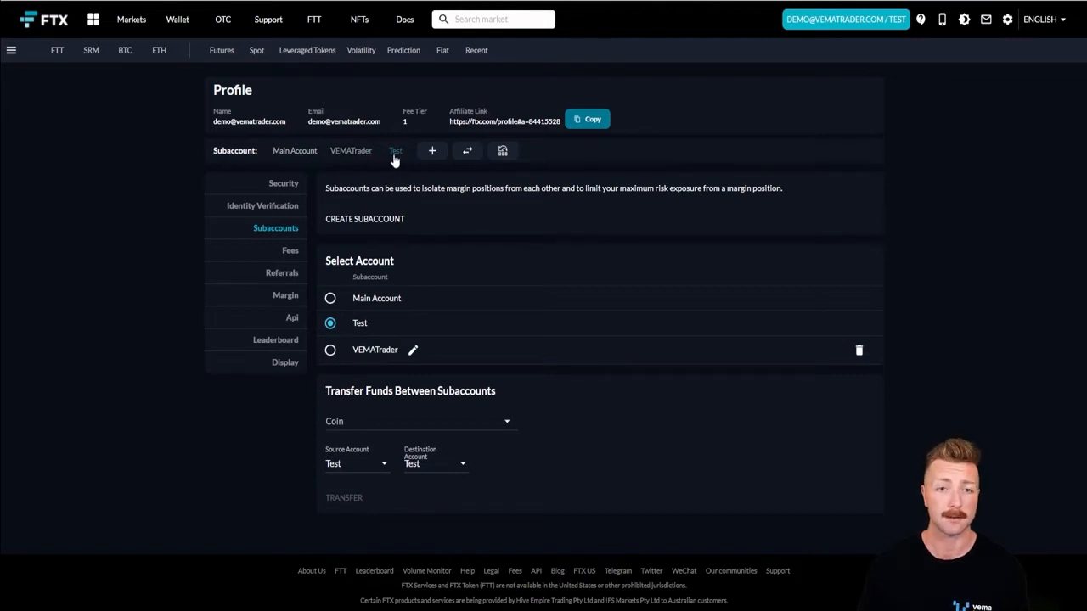
pyautogui.click(350, 150)
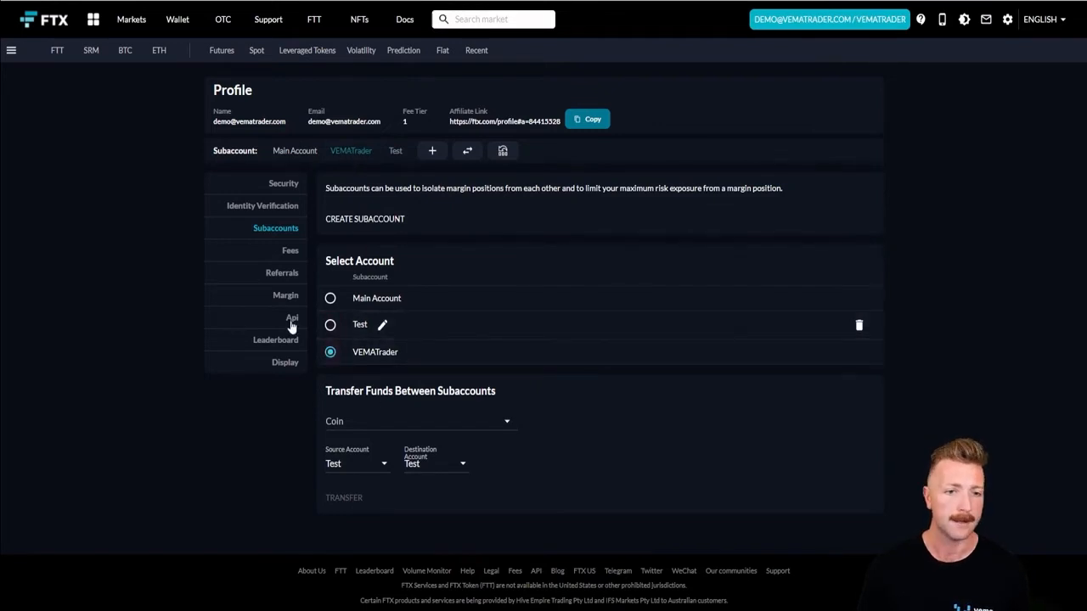
# Step: Create an FTX trading API key for VEMATrader and add it to Vema Trader
pyautogui.click(292, 317)
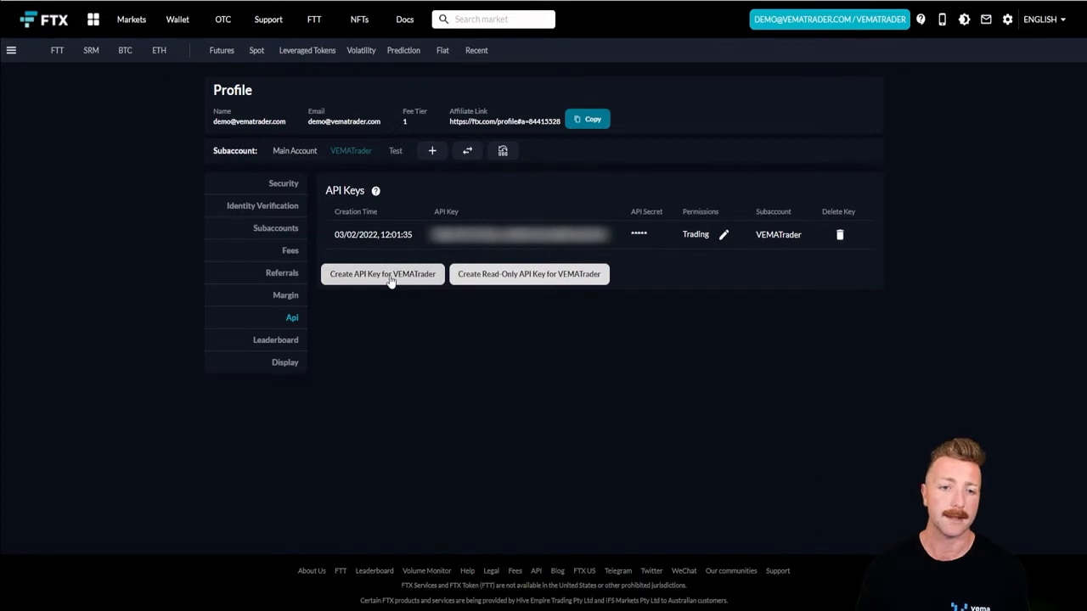
pyautogui.click(677, 307)
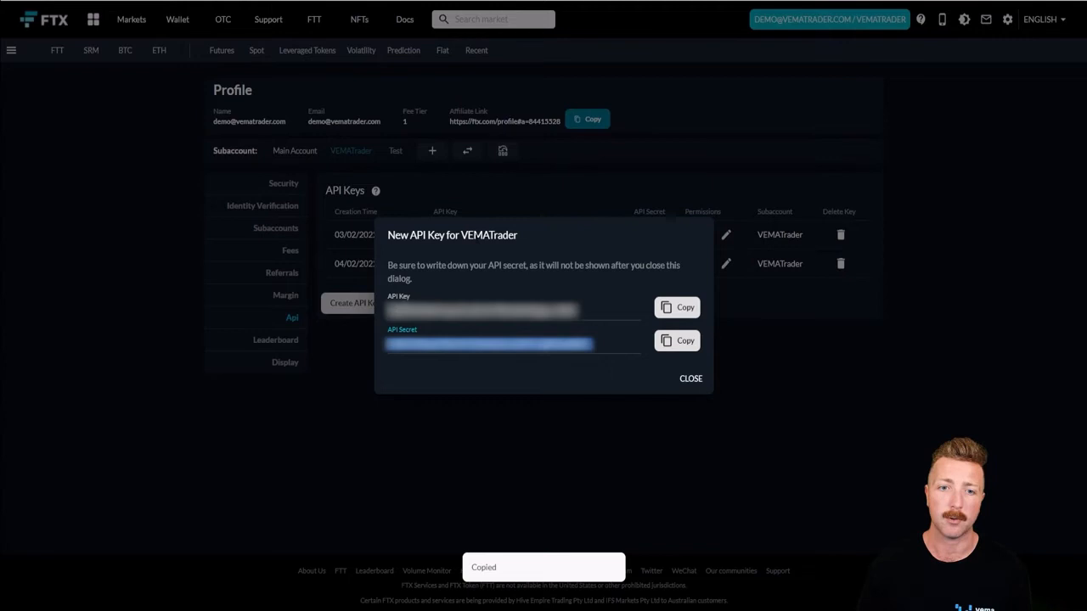
pyautogui.doubleClick(489, 235)
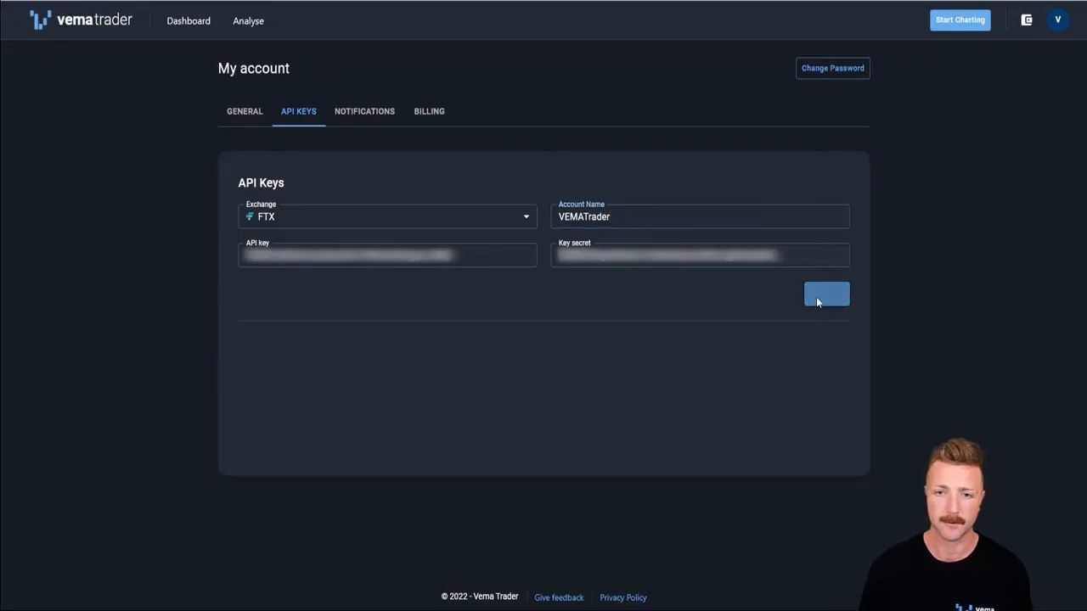
pyautogui.click(825, 294)
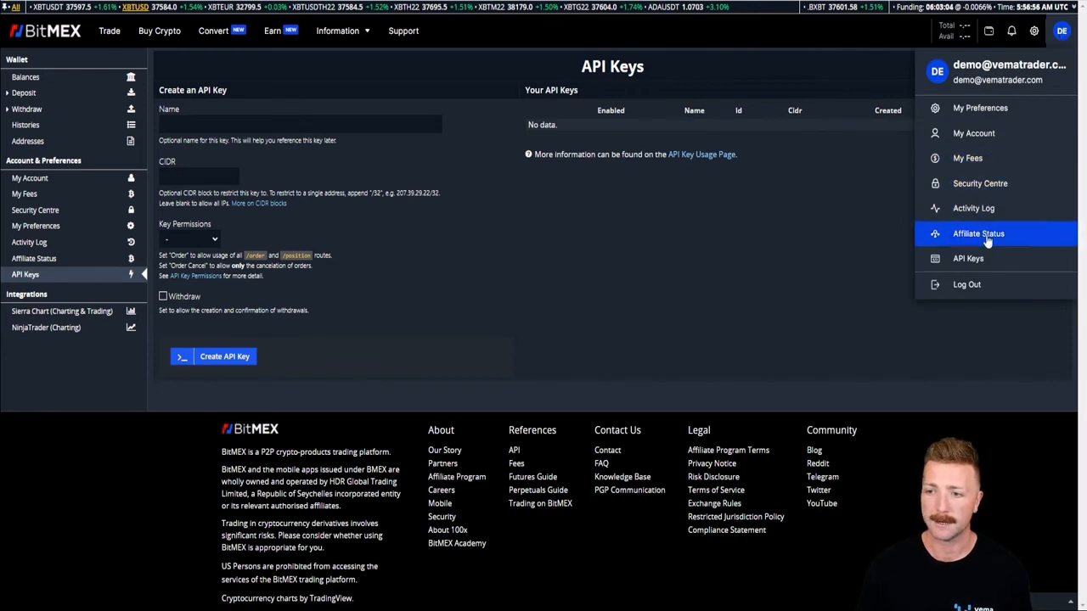
pyautogui.moveTo(968, 258)
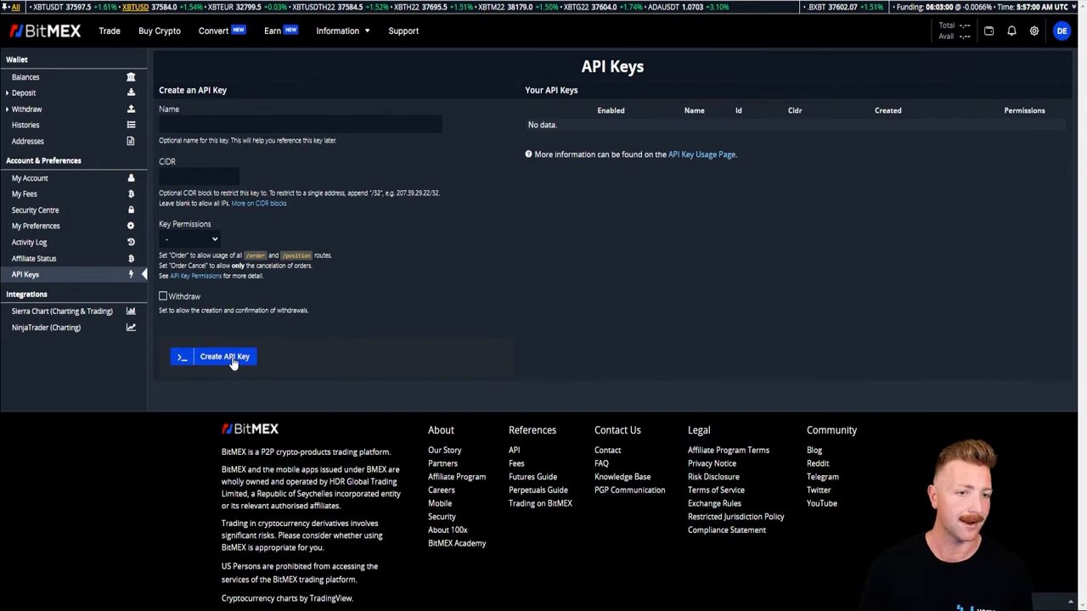
# Step: Generate a new BitMEX API key for entry into Vema Trader's Bitmex form
pyautogui.click(224, 356)
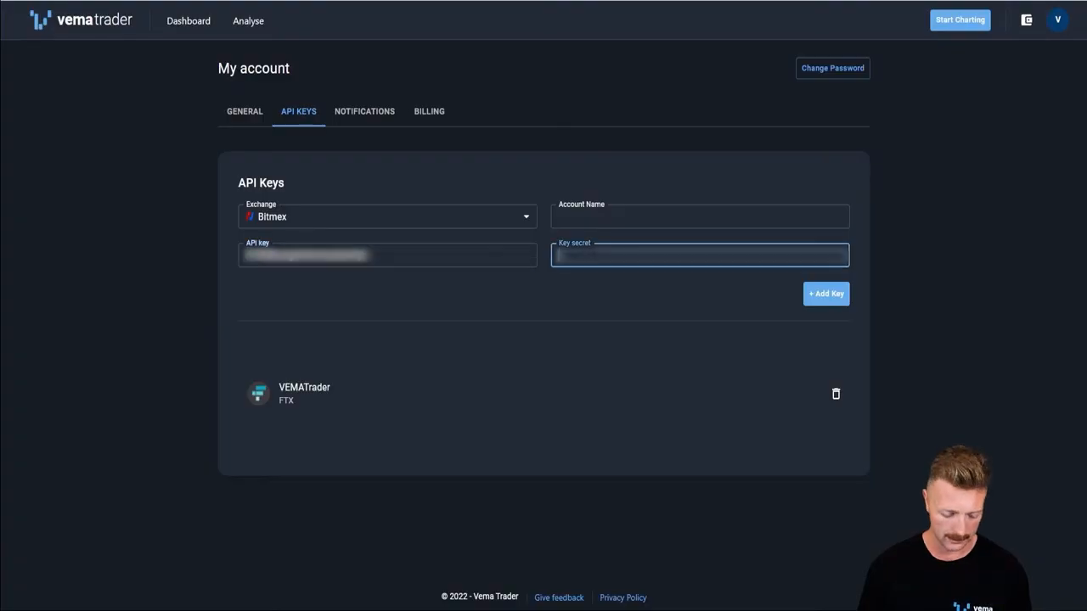
# Step: Name the BitMEX key account 'Bitmex VEMA' and add the key
pyautogui.click(699, 216)
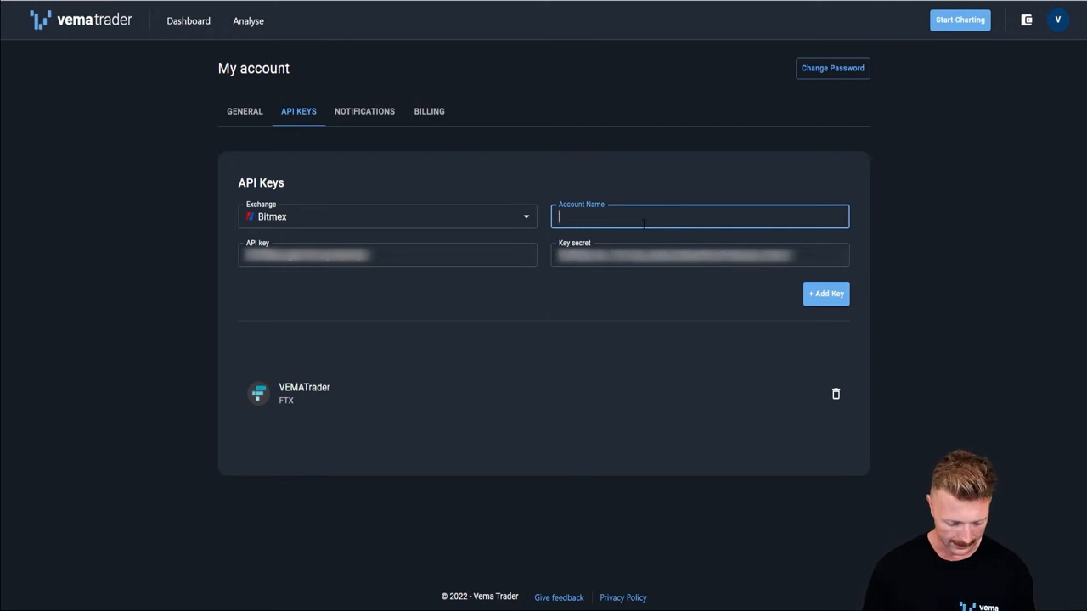
pyautogui.write('Bitmex')
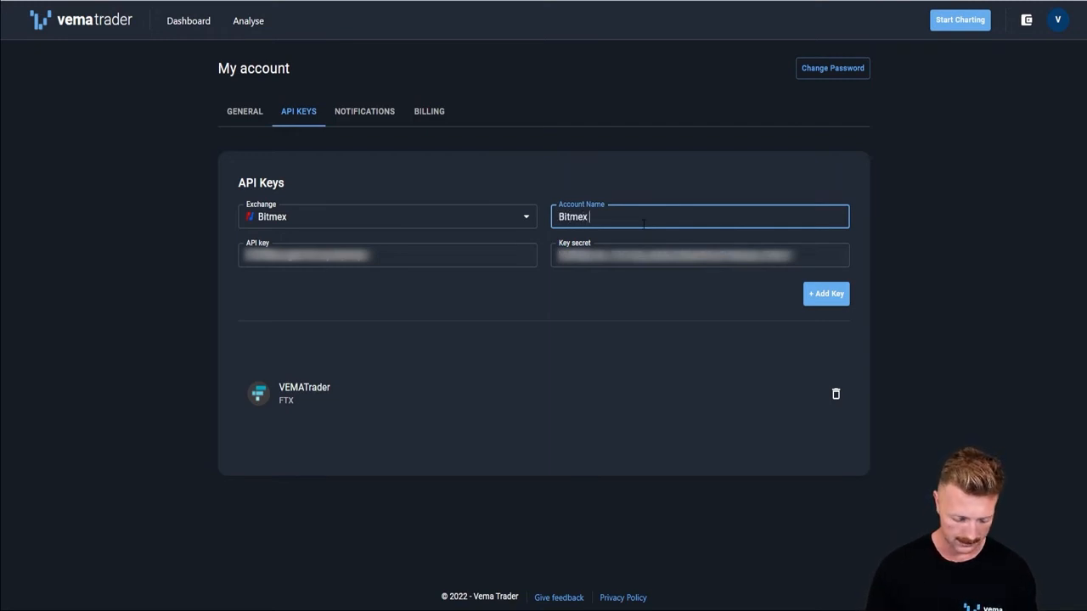
pyautogui.write('VEMA')
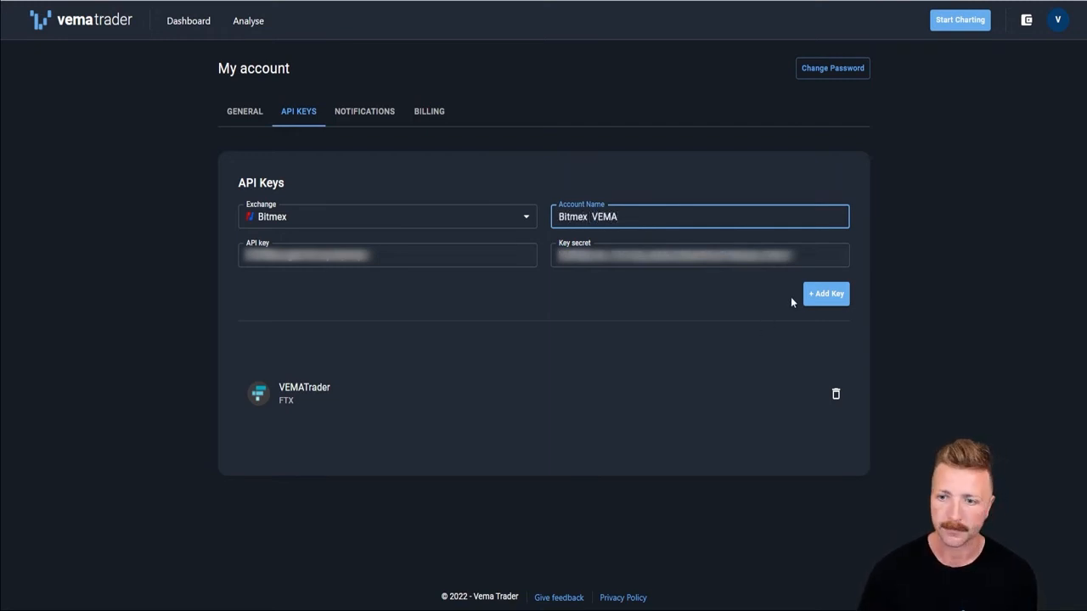
pyautogui.click(825, 293)
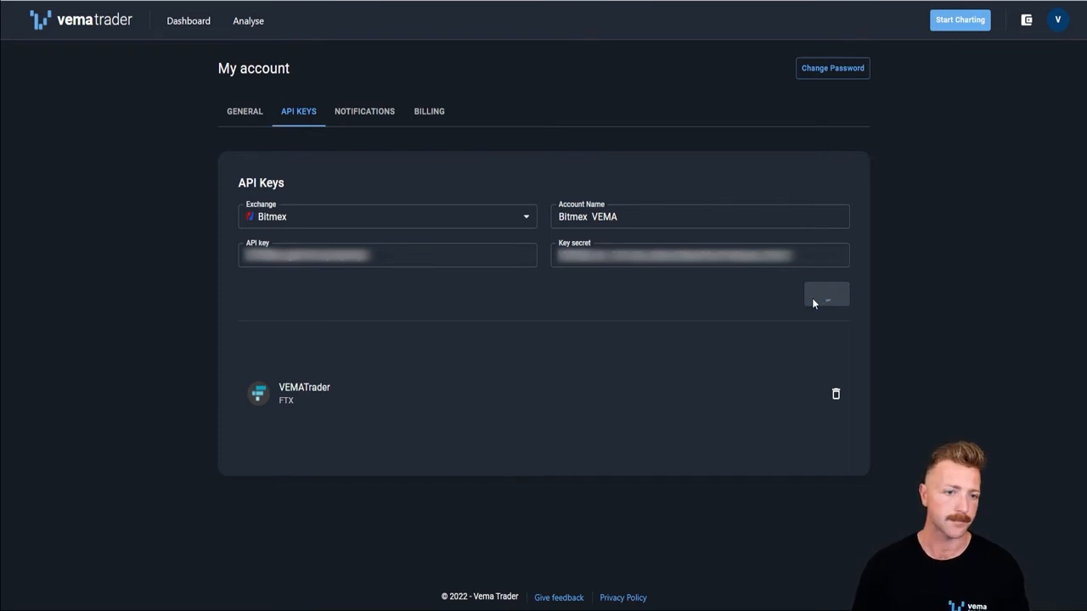
pyautogui.click(826, 293)
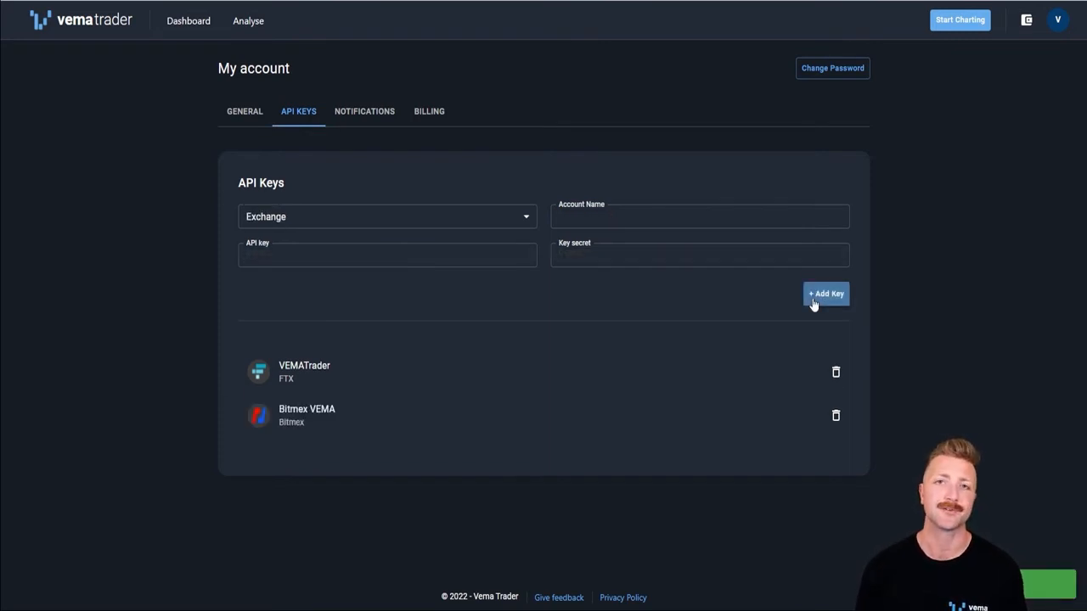